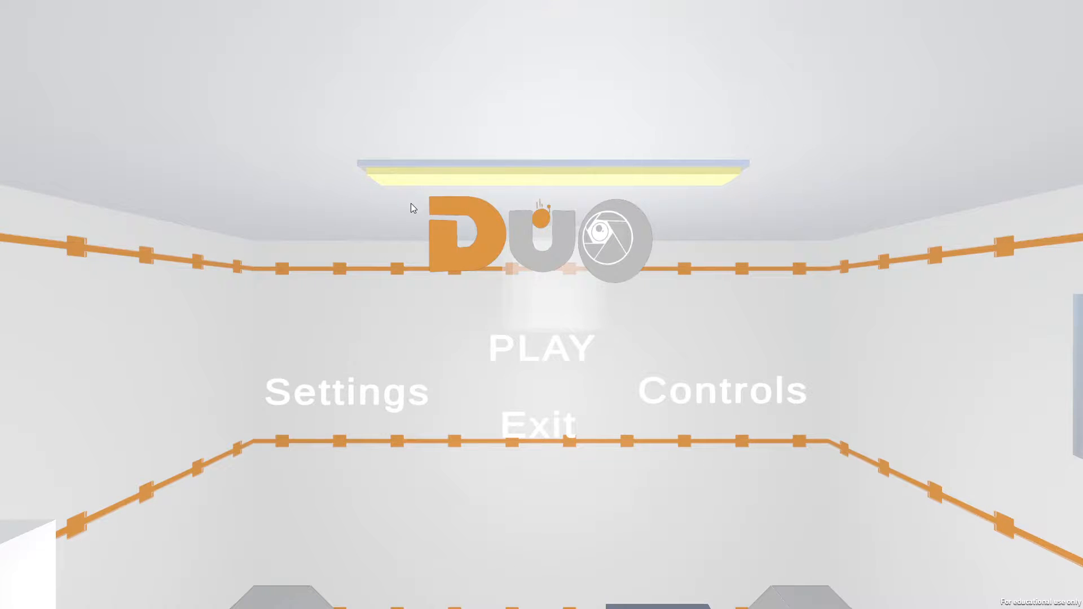
- Open the Controls screen listing camera movement, camera arm and ball movement bindings
{"action": "left_click", "coordinate": [348, 392]}
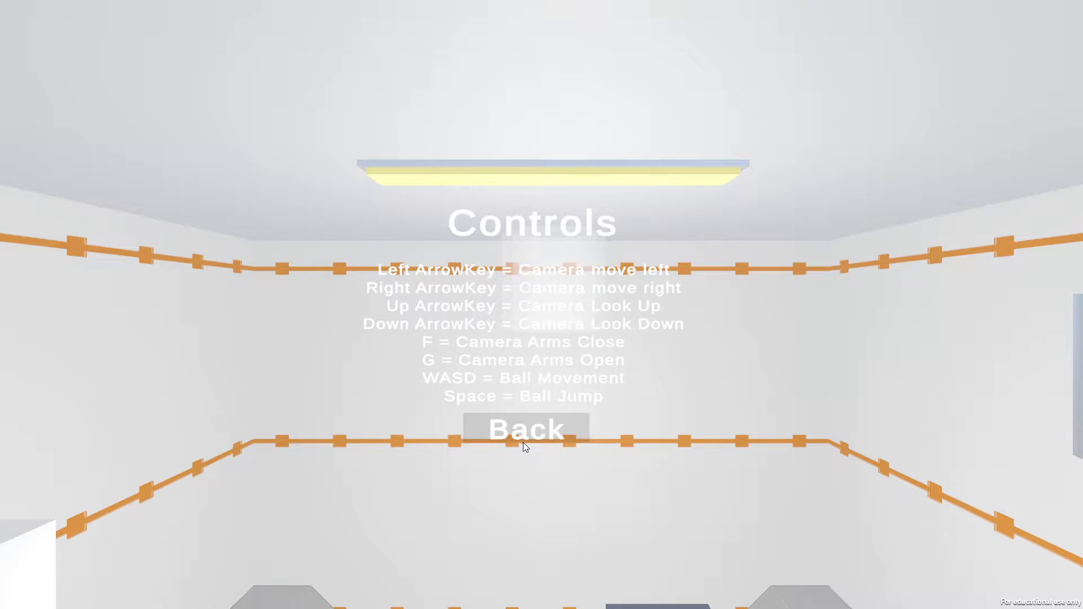
- Return to the menu, play through to 'Thanks for playing the Prototype!', and exit
{"action": "left_click", "coordinate": [526, 429]}
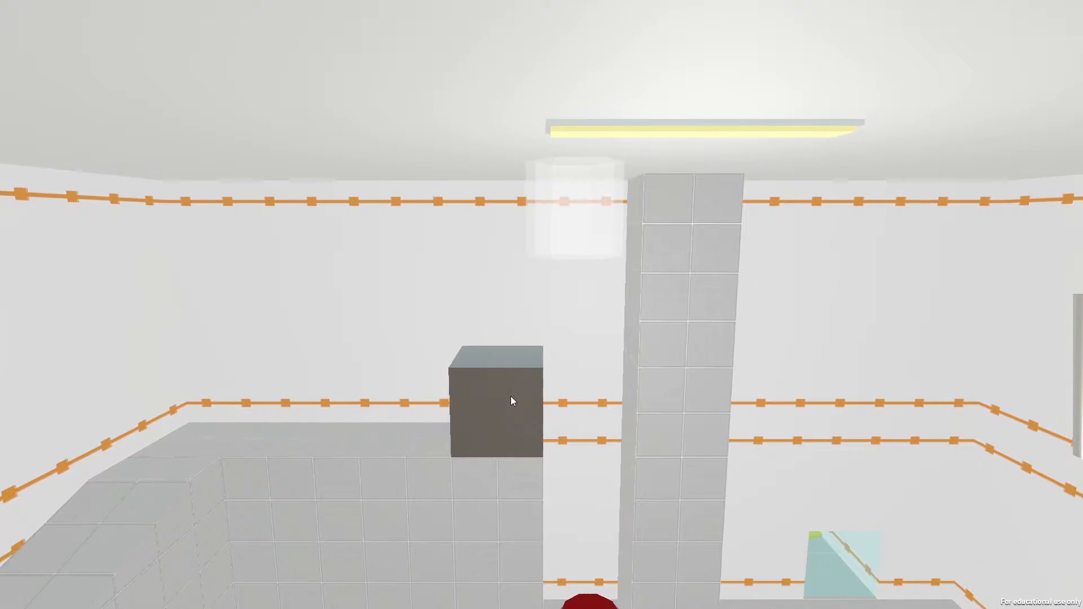
{"action": "mouse_move", "coordinate": [513, 401]}
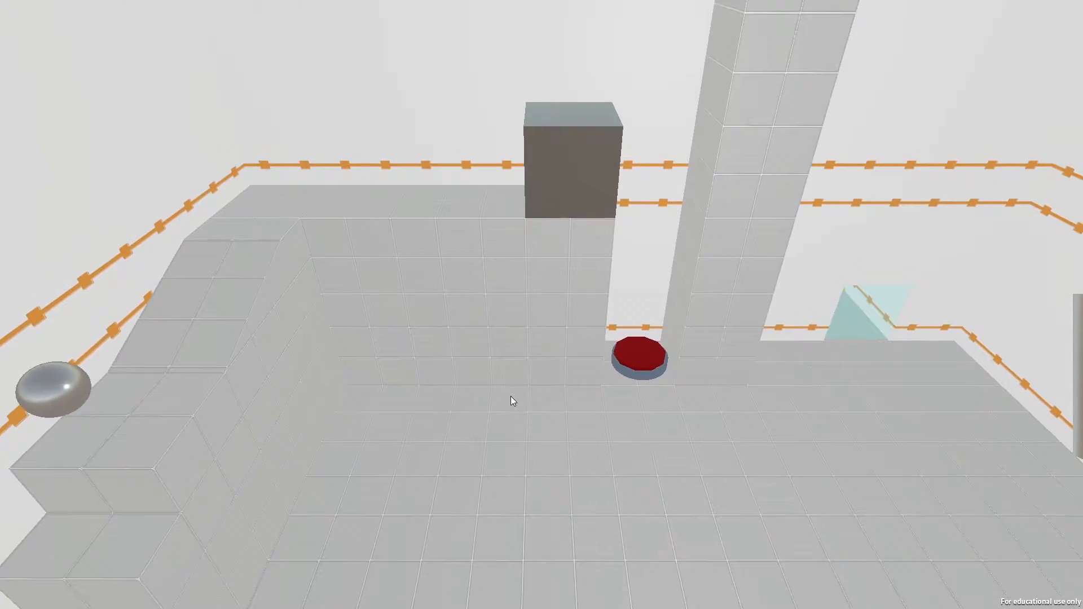
{"action": "mouse_move", "coordinate": [513, 400]}
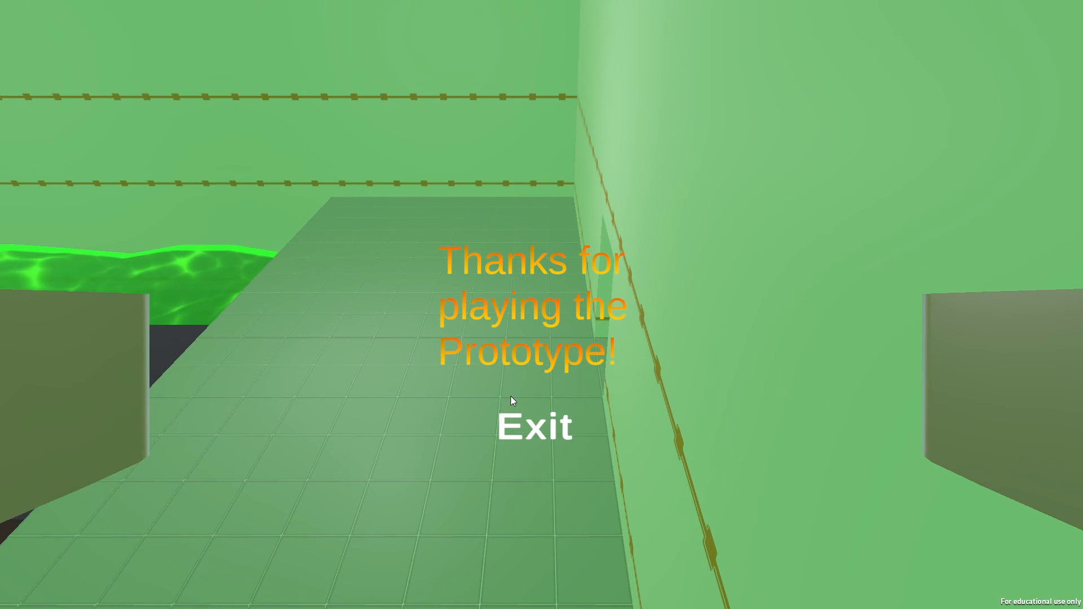
{"action": "mouse_move", "coordinate": [541, 406]}
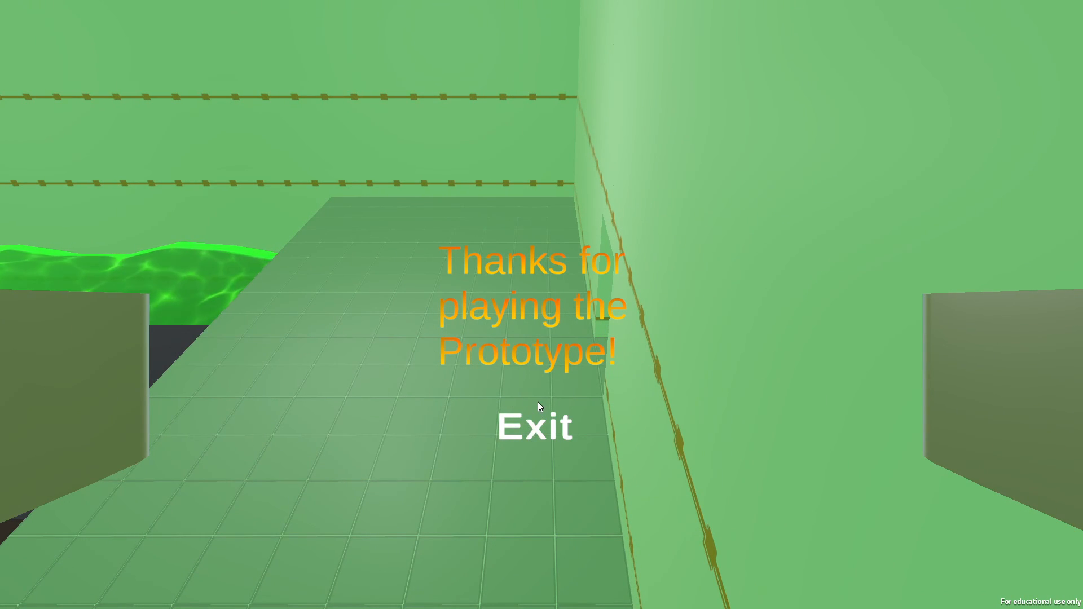
{"action": "left_click", "coordinate": [534, 426]}
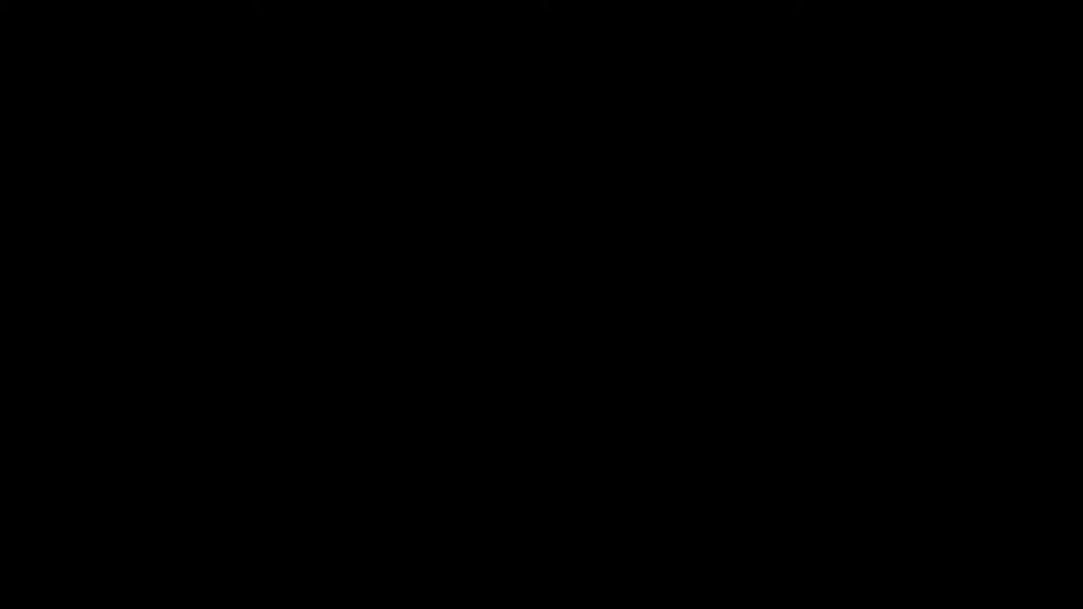